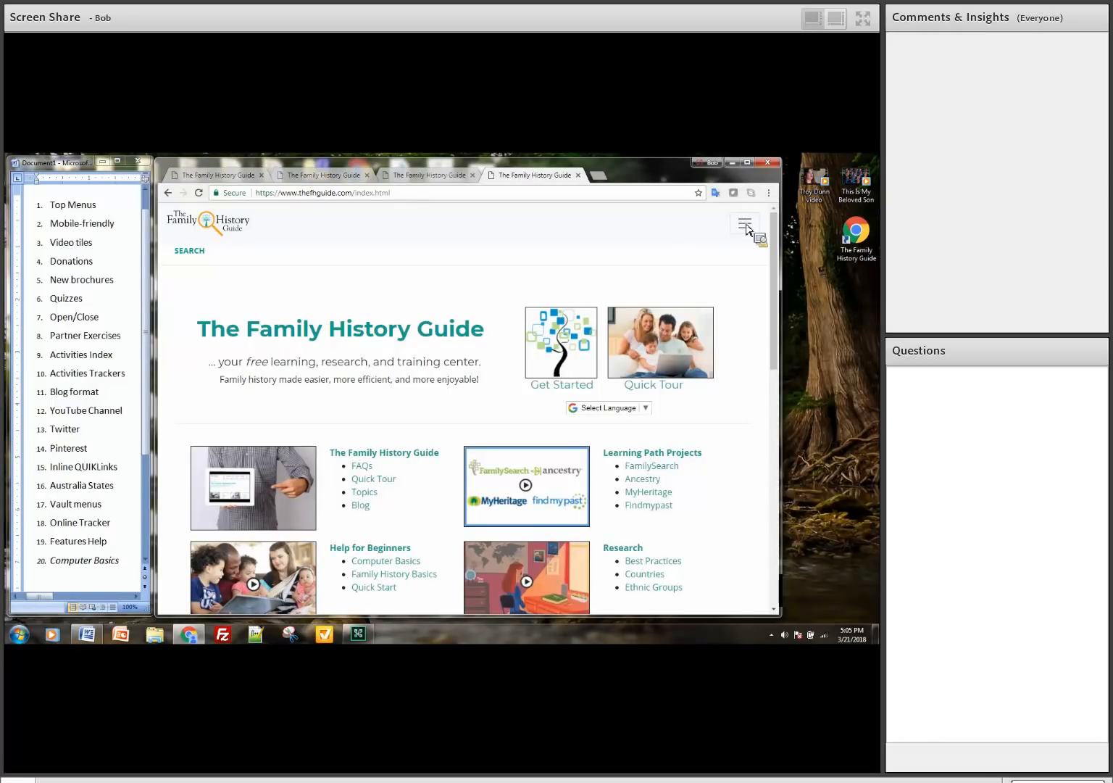
Step: Widen the browser window so the full top menu row, Intro through Misc., appears
click(745, 223)
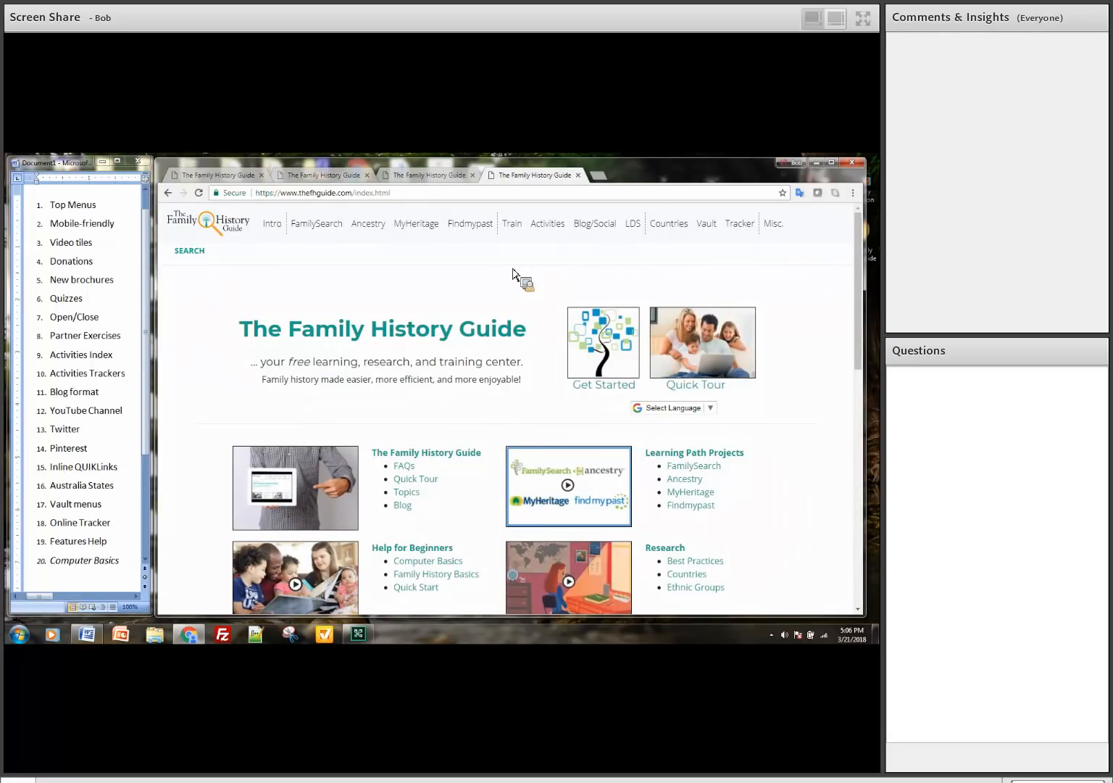
scroll(down, 3)
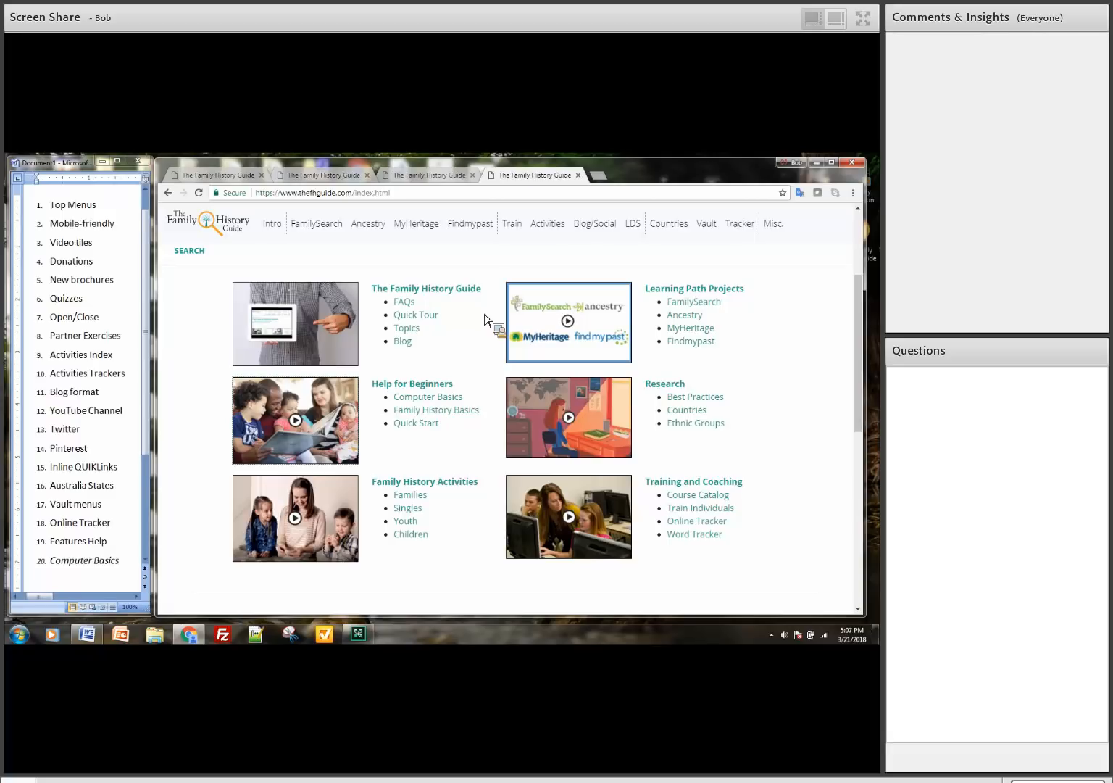
scroll(down, 3)
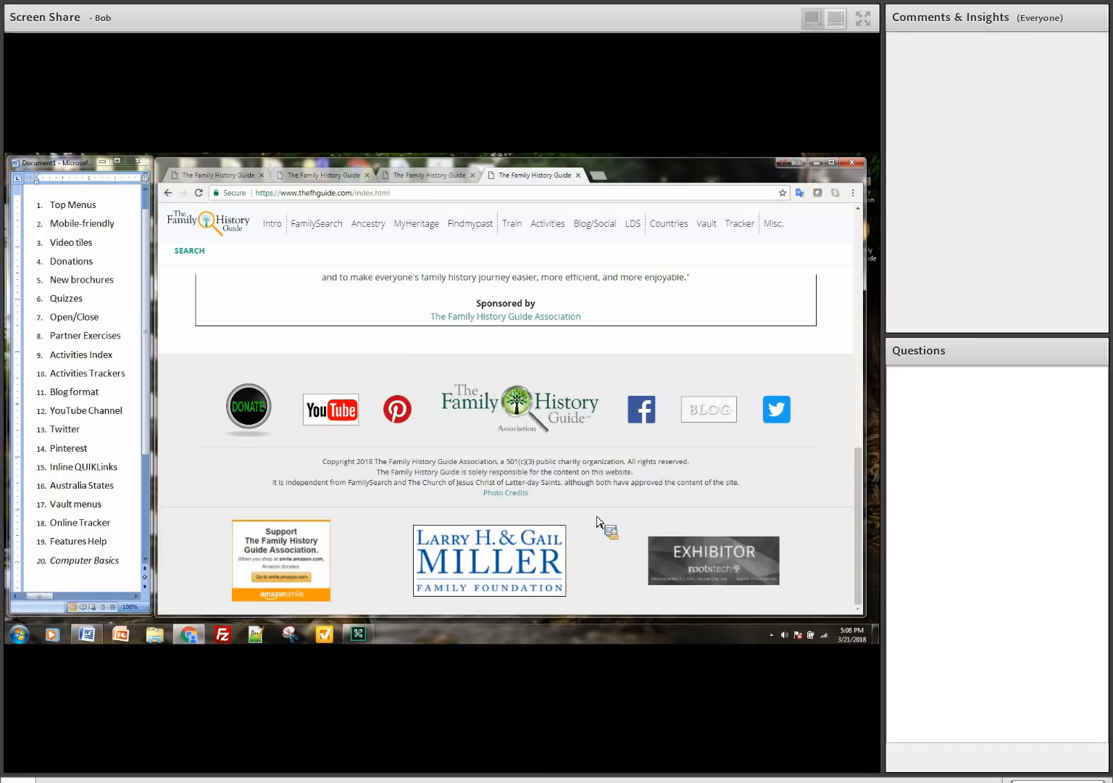
scroll(up, 3)
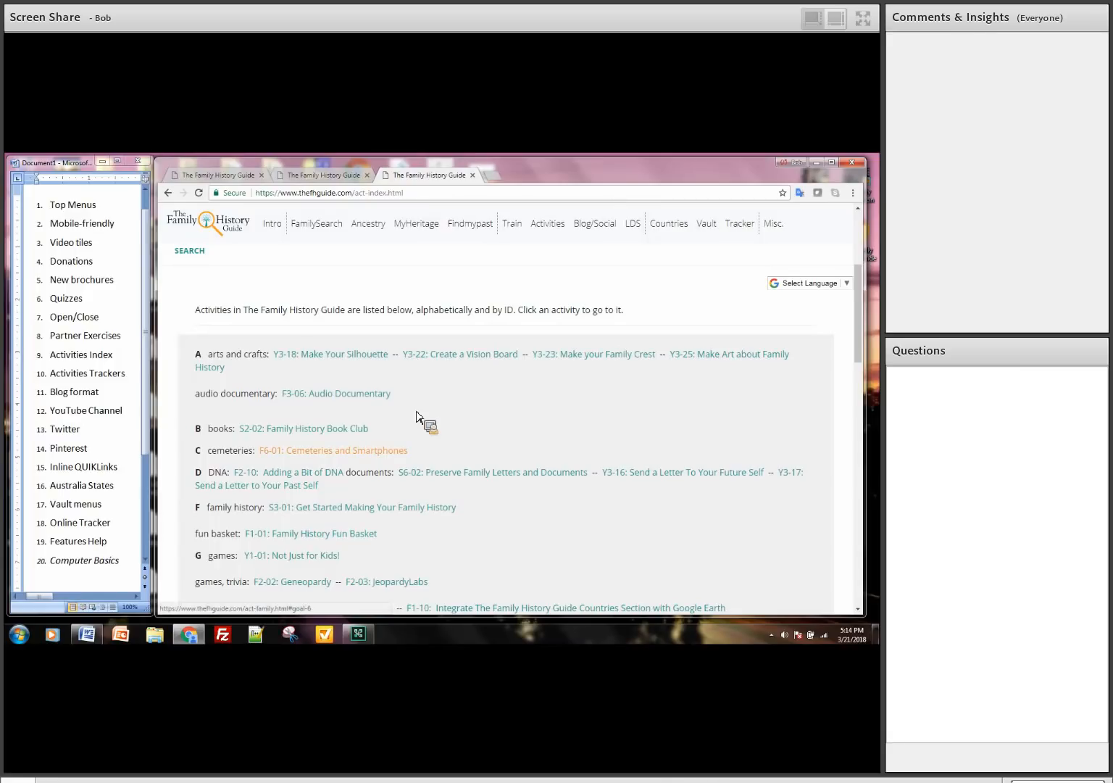
Step: Open the Activities Index page listing activities alphabetically by topic
click(333, 449)
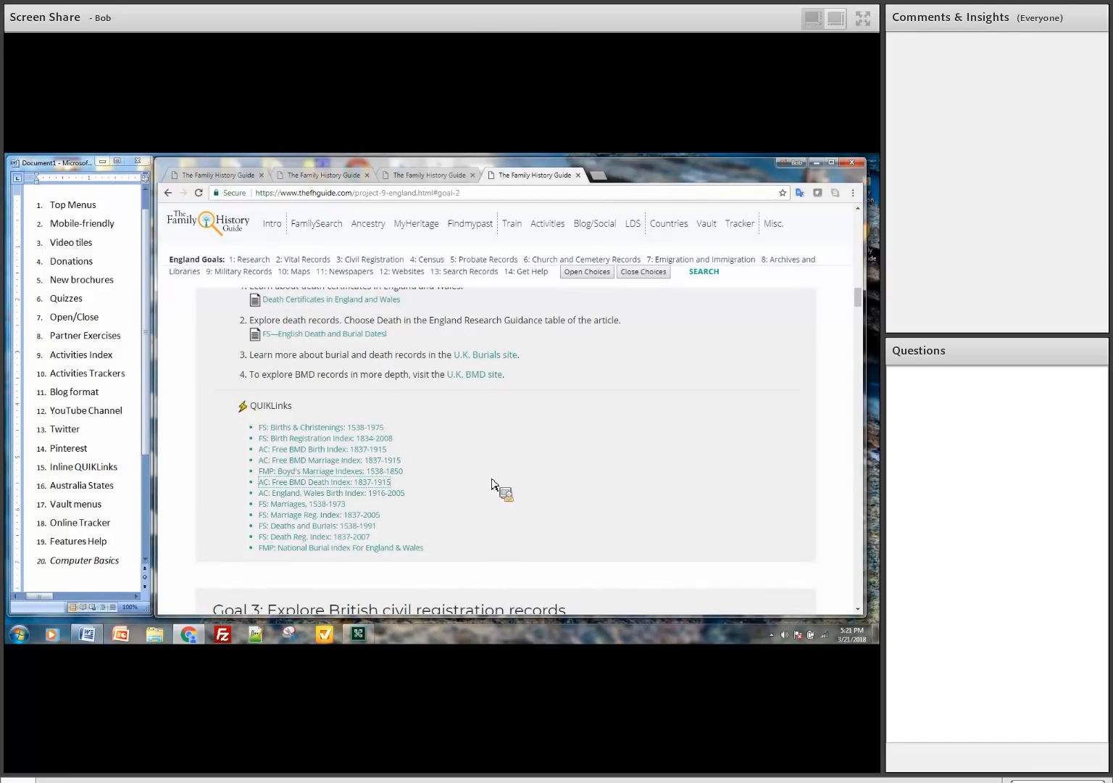
Step: Go to the Countries page listing regions, South America, collections and ethnic groups
click(669, 224)
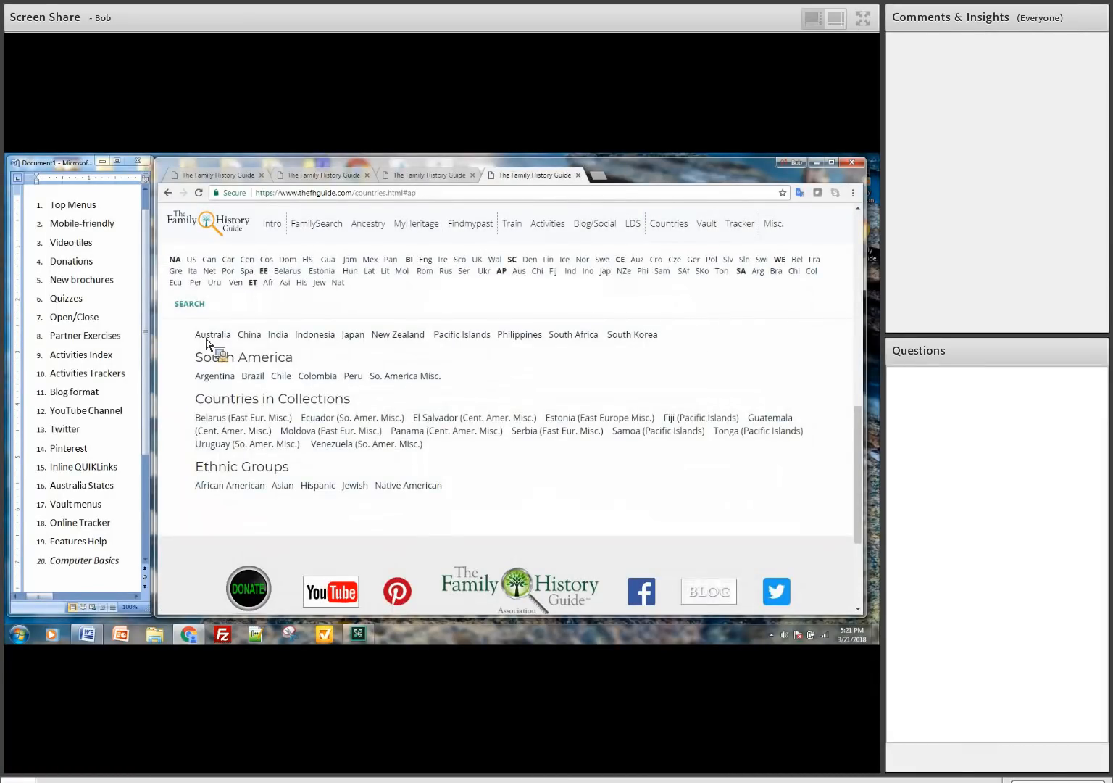
Step: Open the Australia country page from the Asia Pacific section
click(706, 224)
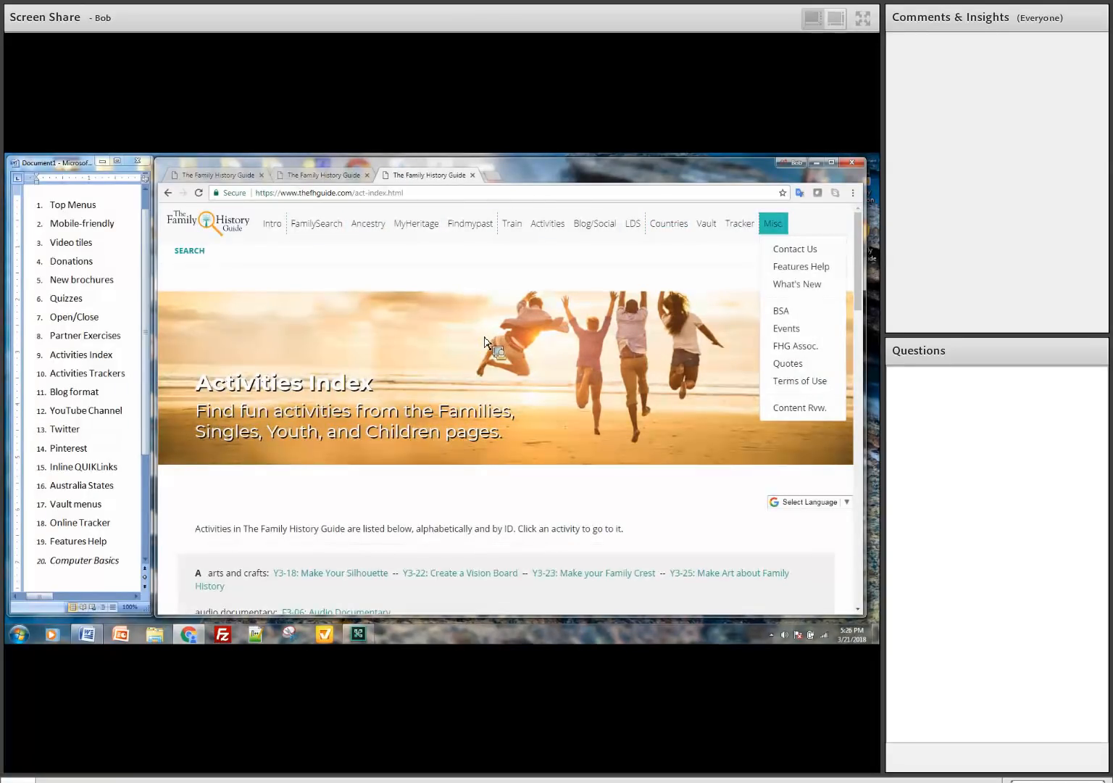
Step: Open Features Help and move to the Learning about Locations and U.S. Counties sections
click(800, 267)
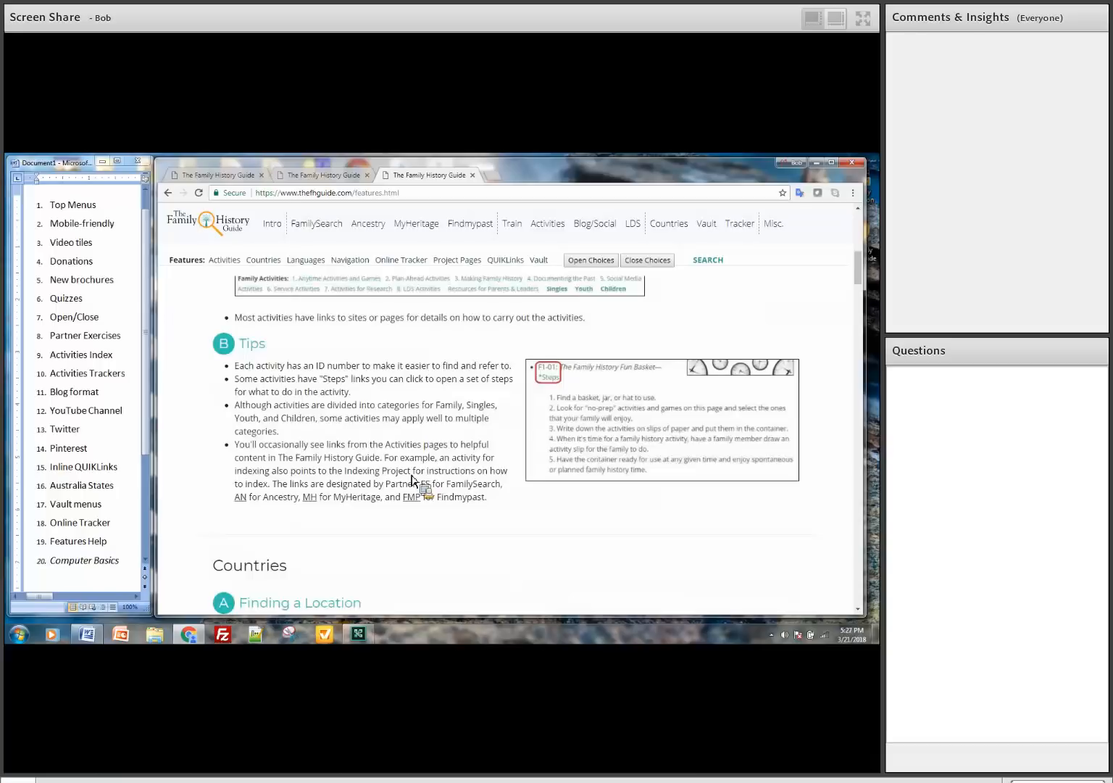
scroll(down, 3)
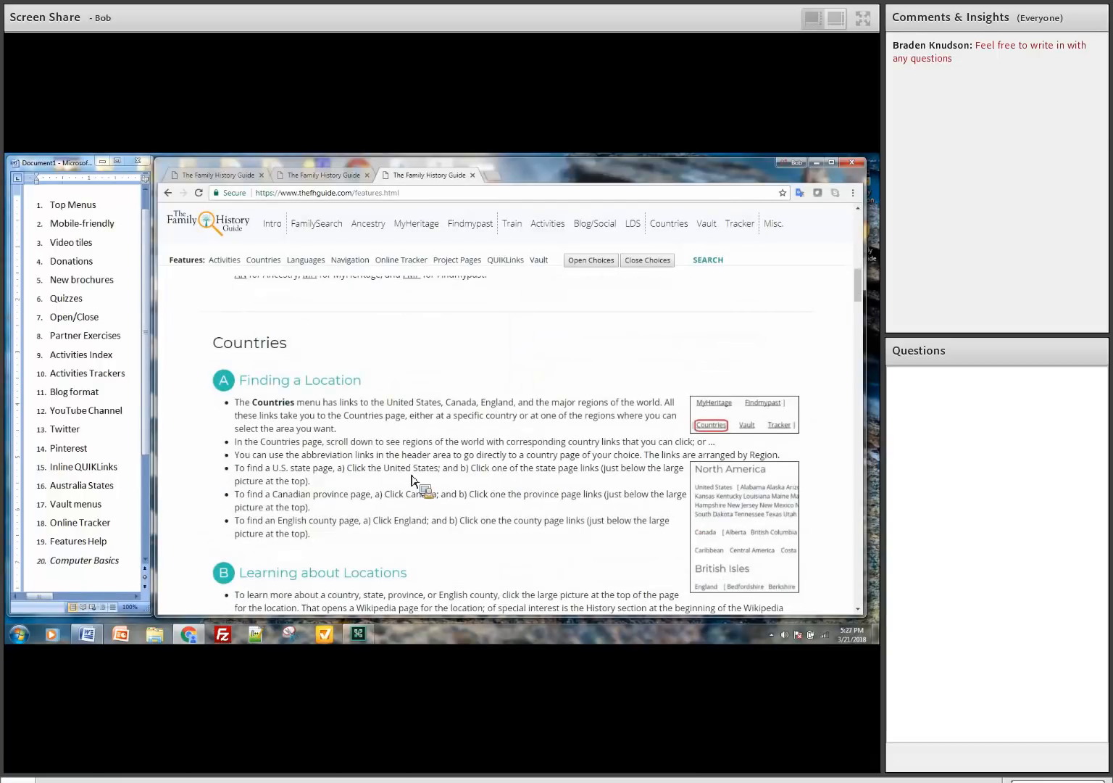
scroll(down, 3)
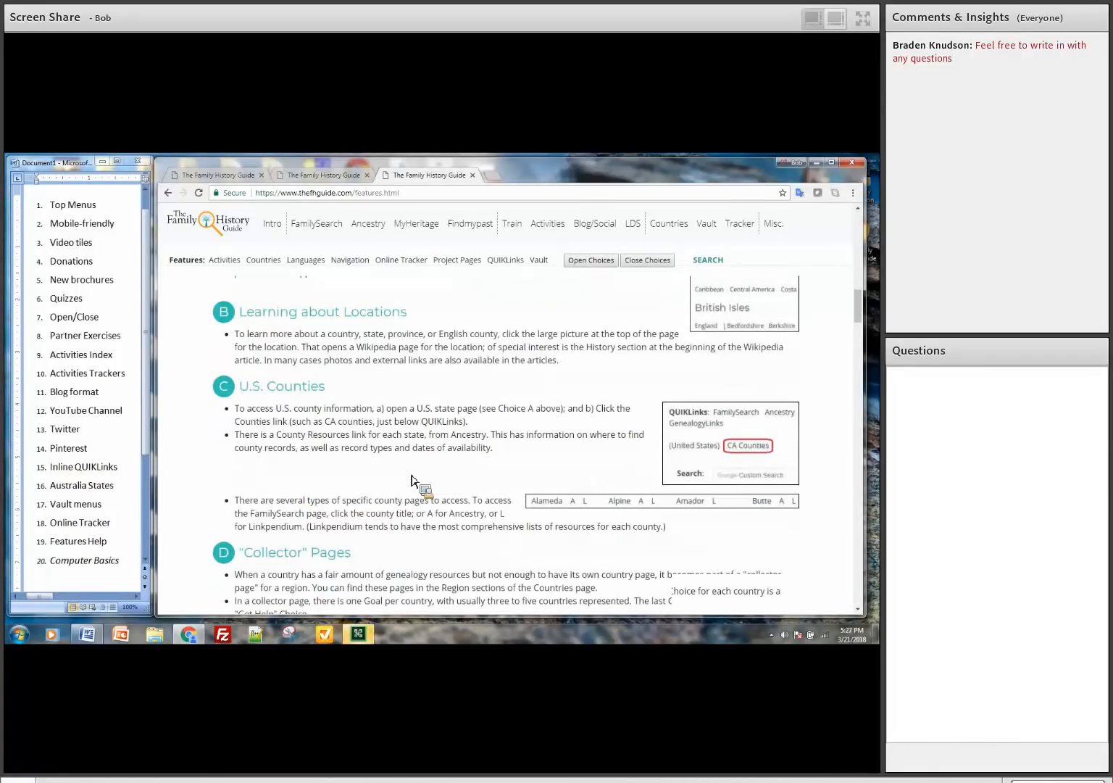